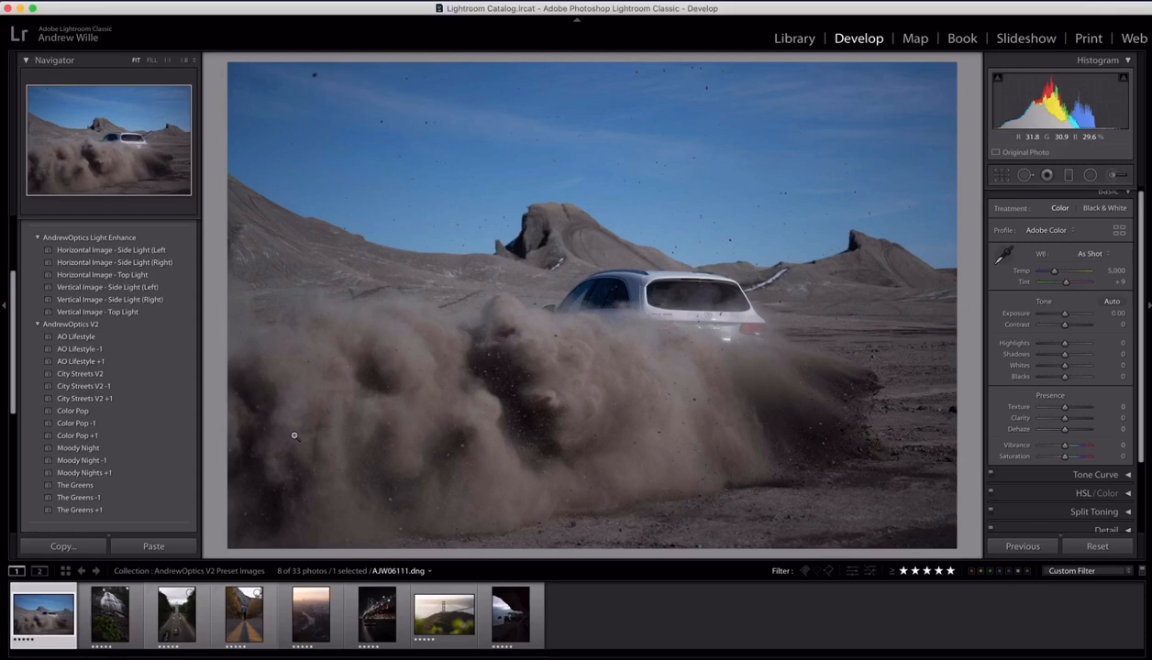
mouse_move(631, 444)
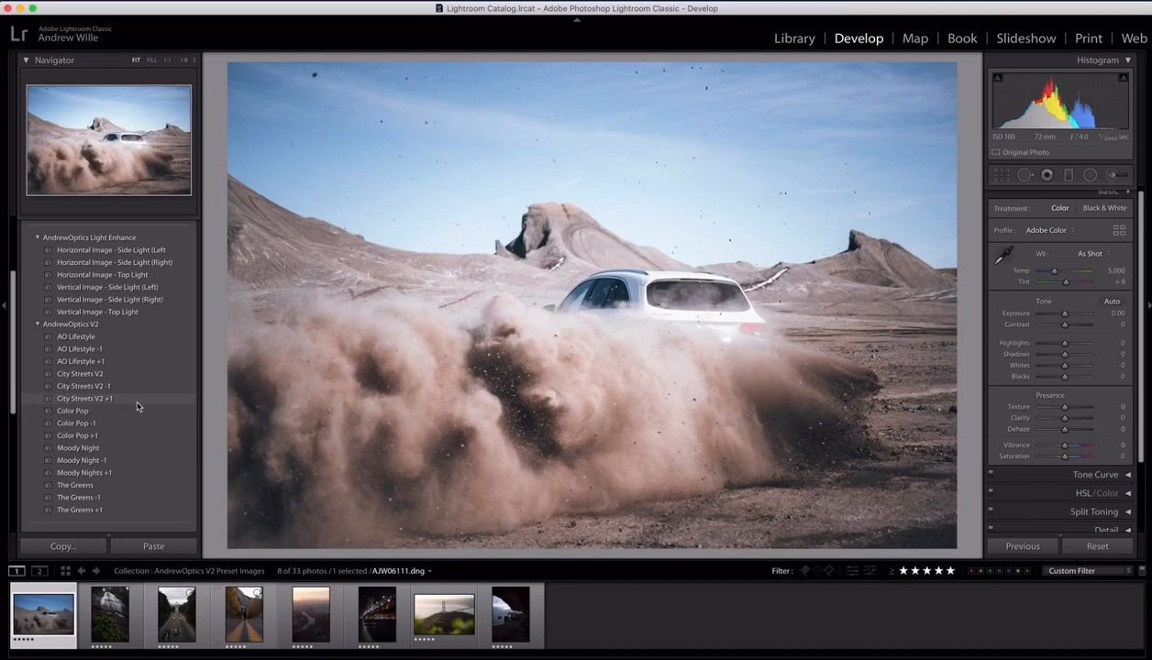
Step: Try City Streets V2 +1 and Moody Nights +1 on the desert car photo, then fine-tune exposure
click(78, 447)
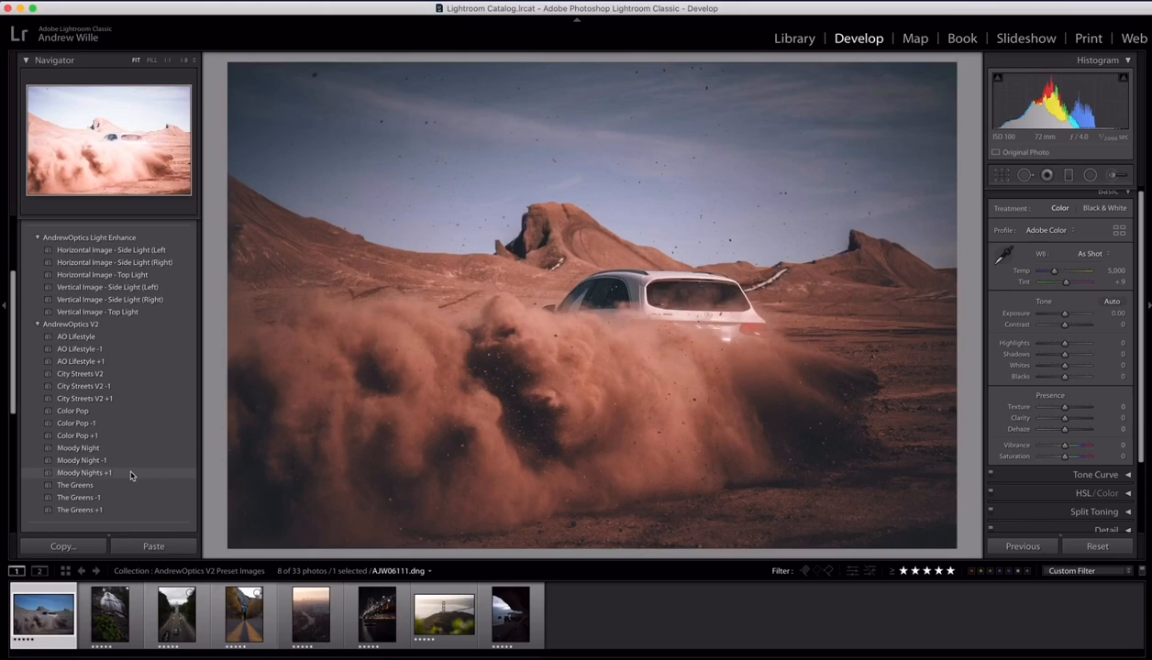
click(76, 337)
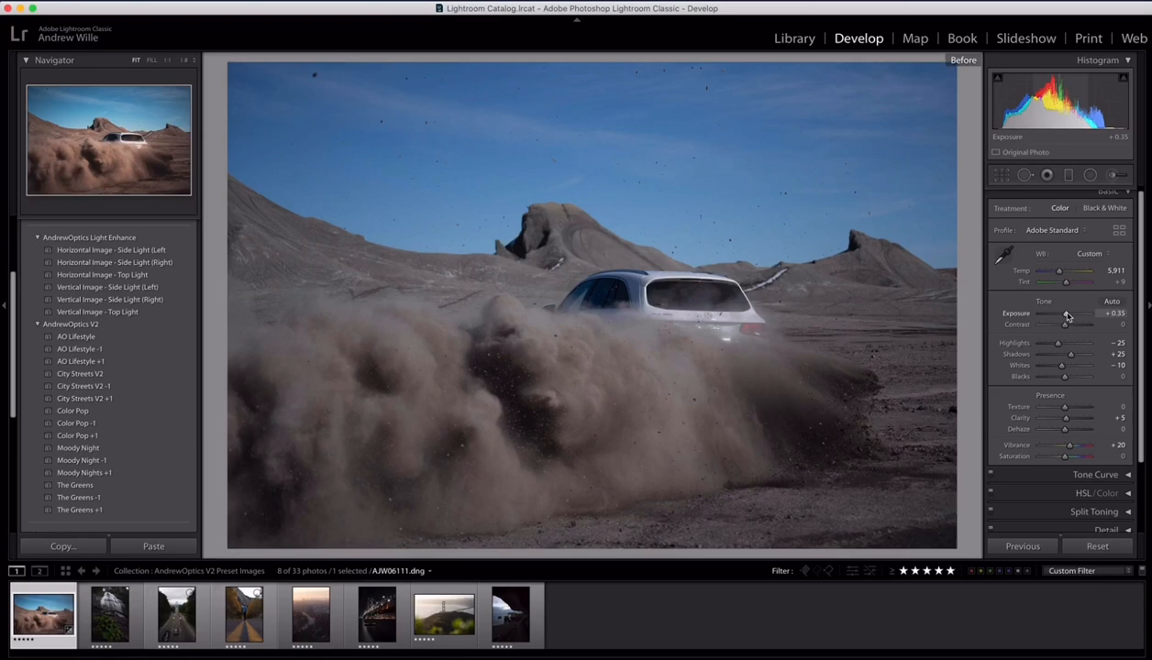
click(108, 615)
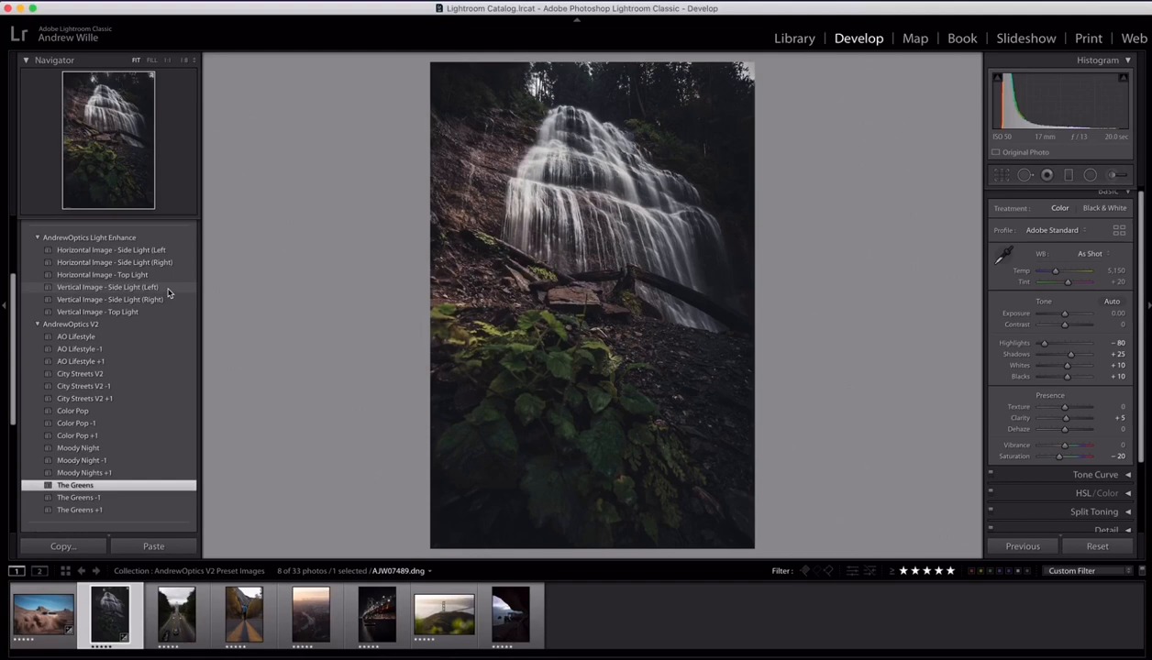
Step: Add a radial Light Enhance overlay that brightens the waterfall
click(98, 312)
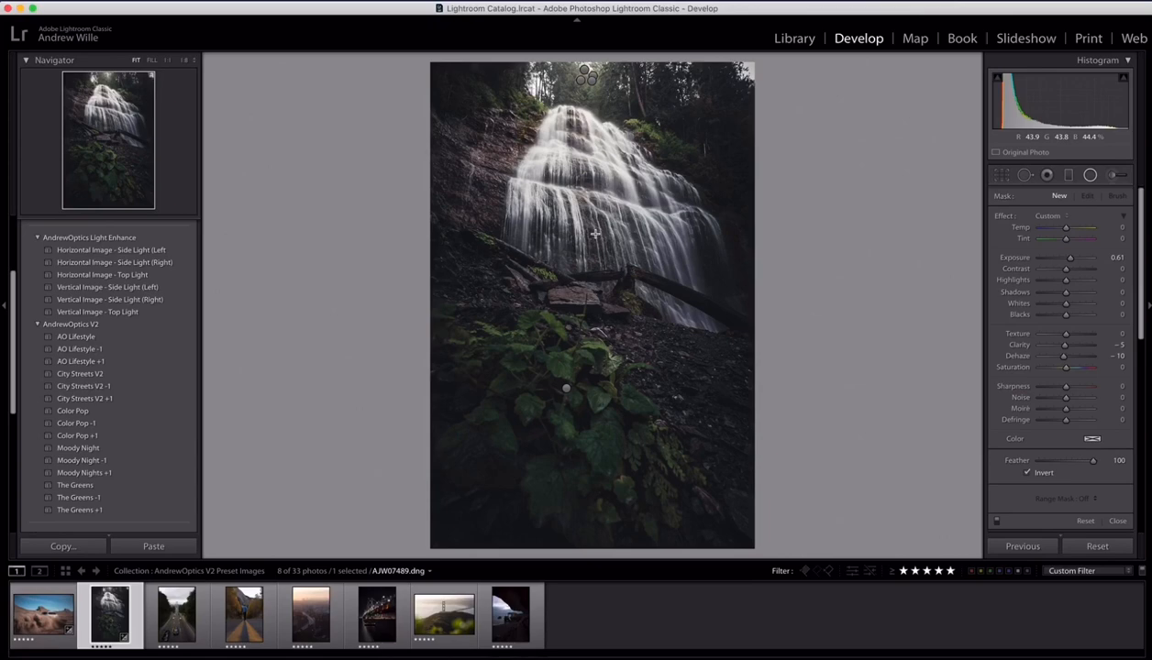
Step: Finish the radial overlay and nudge the waterfall's Temp to about 5,724
click(1107, 194)
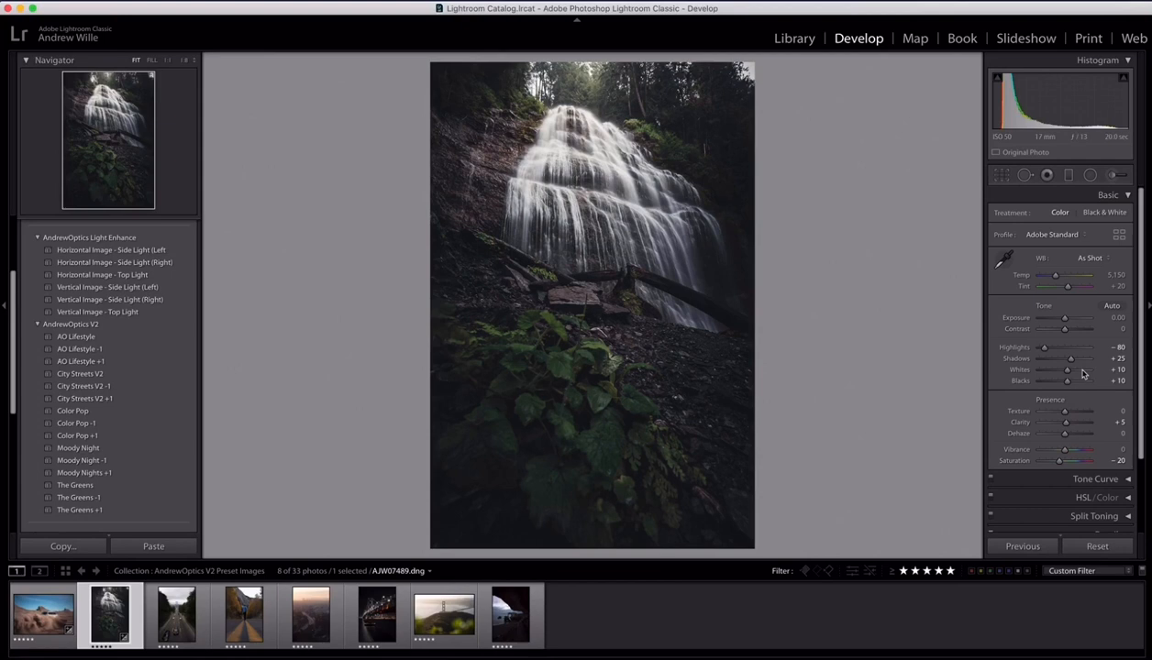
drag(1056, 275, 1054, 276)
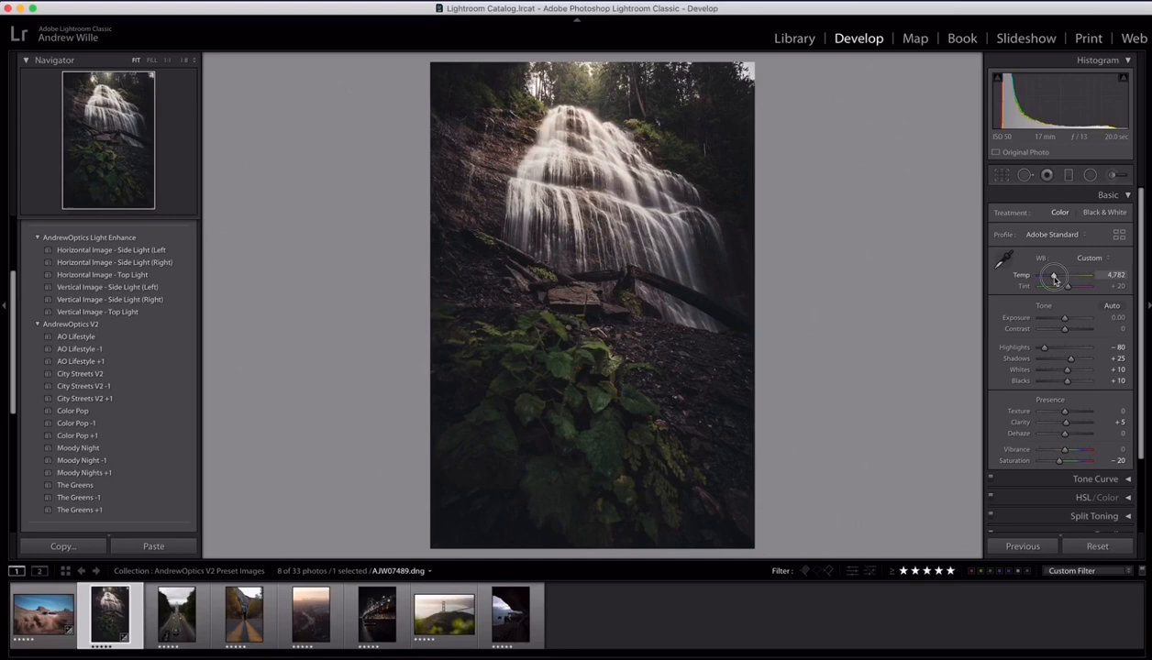
drag(1055, 275, 1062, 275)
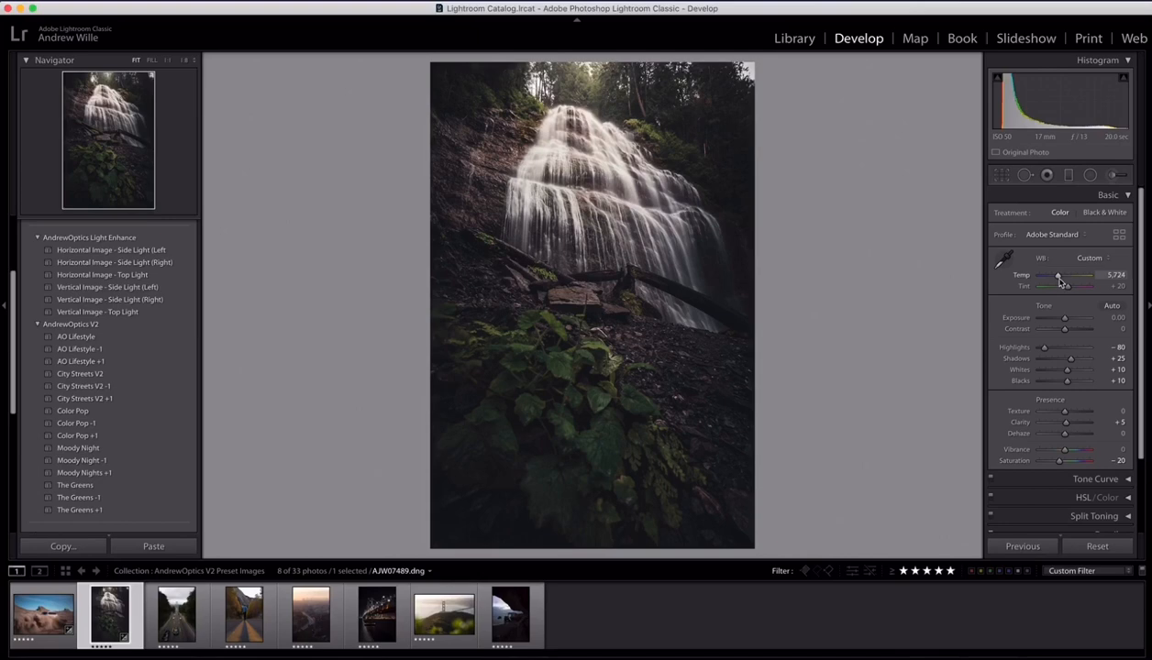
click(175, 614)
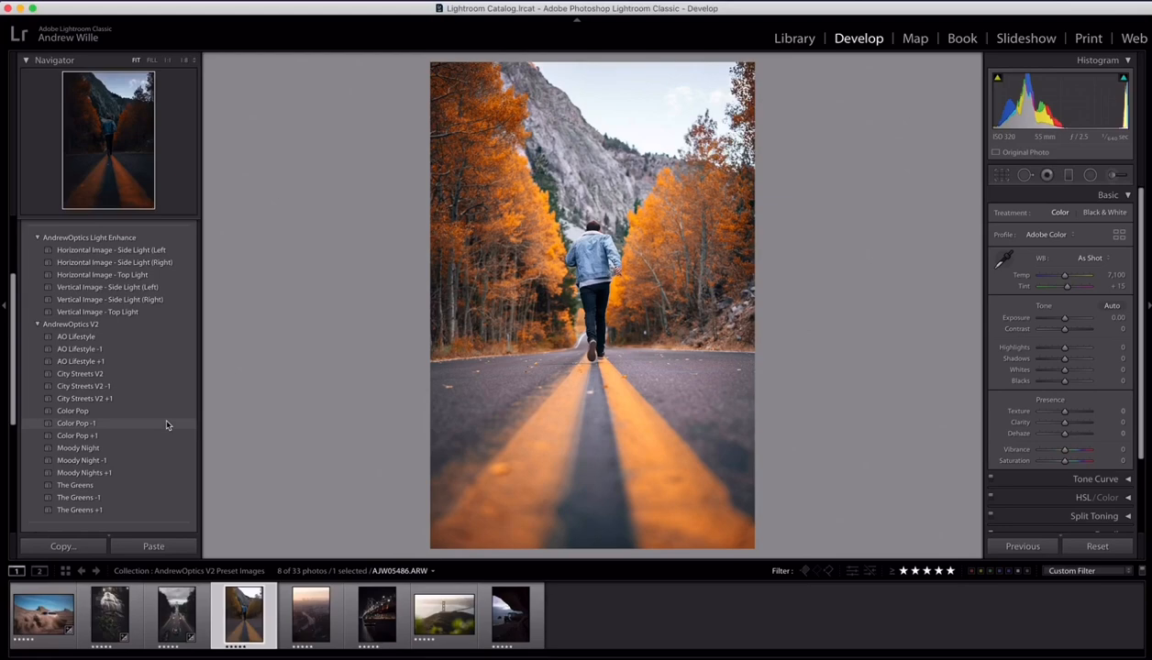
Step: Apply Color Pop to the autumn road photo and raise Exposure to about +0.50
click(73, 411)
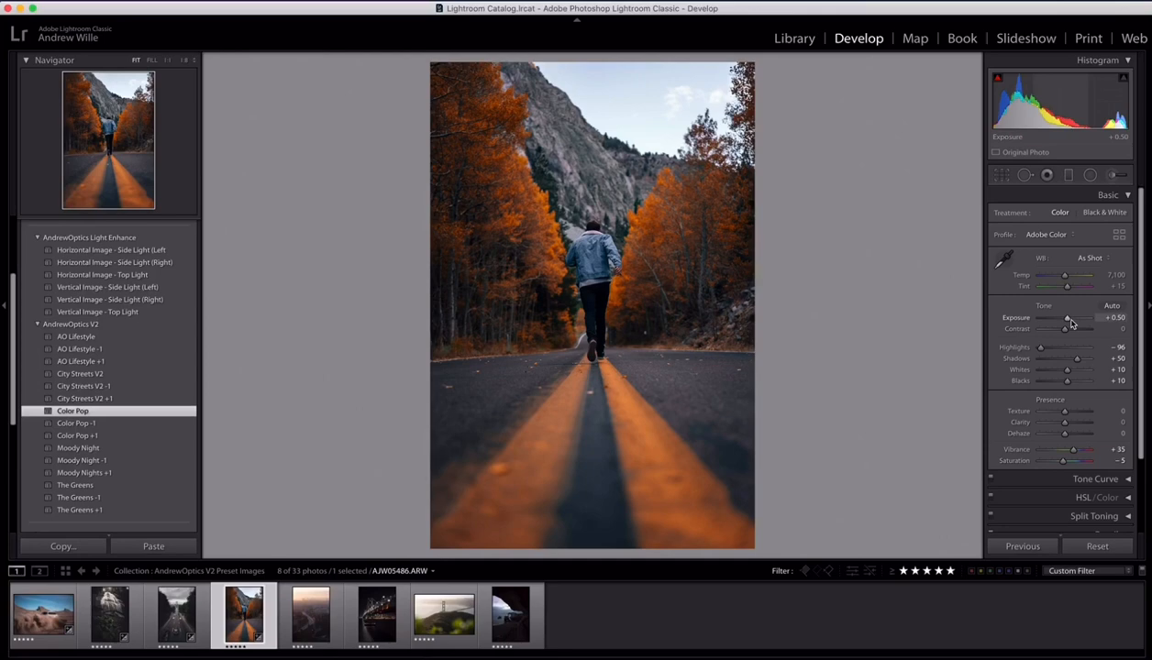
drag(1066, 317, 1076, 317)
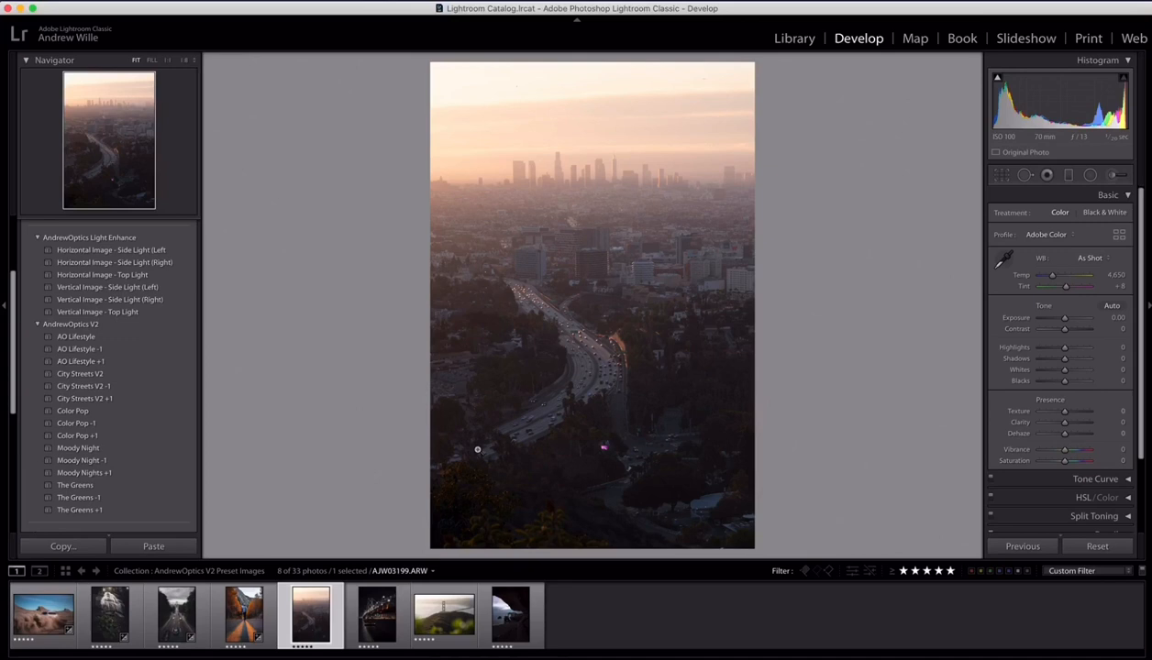
mouse_move(217, 380)
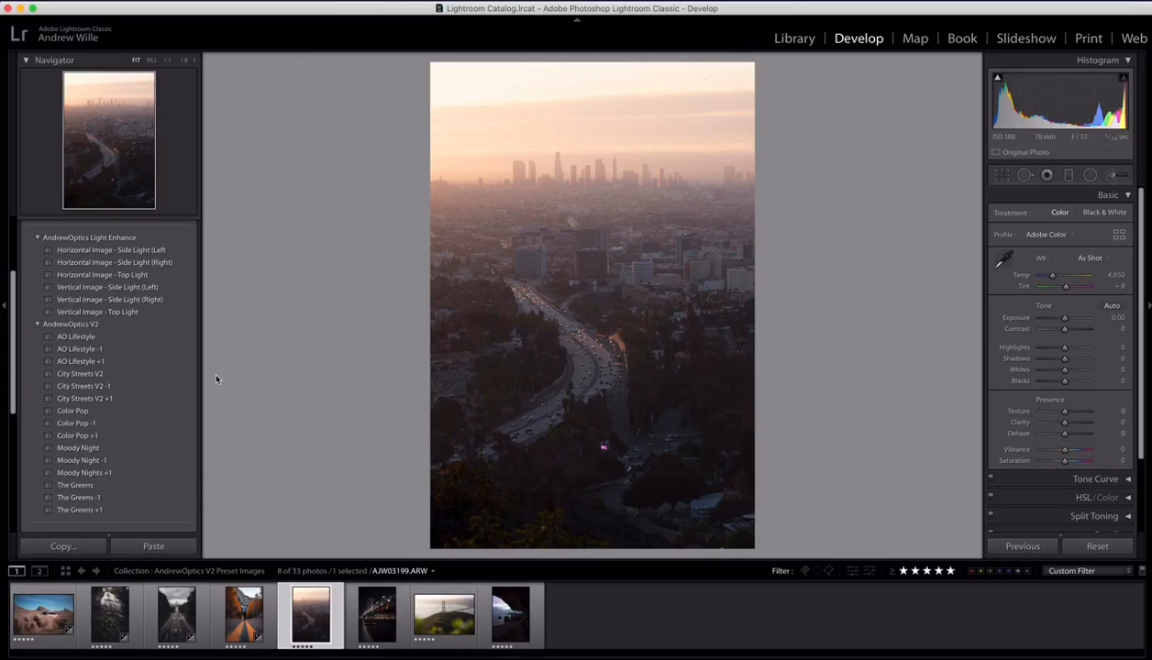
Step: Apply City Streets V2 and a left side-light enhance to the skyline sunset photo
click(80, 374)
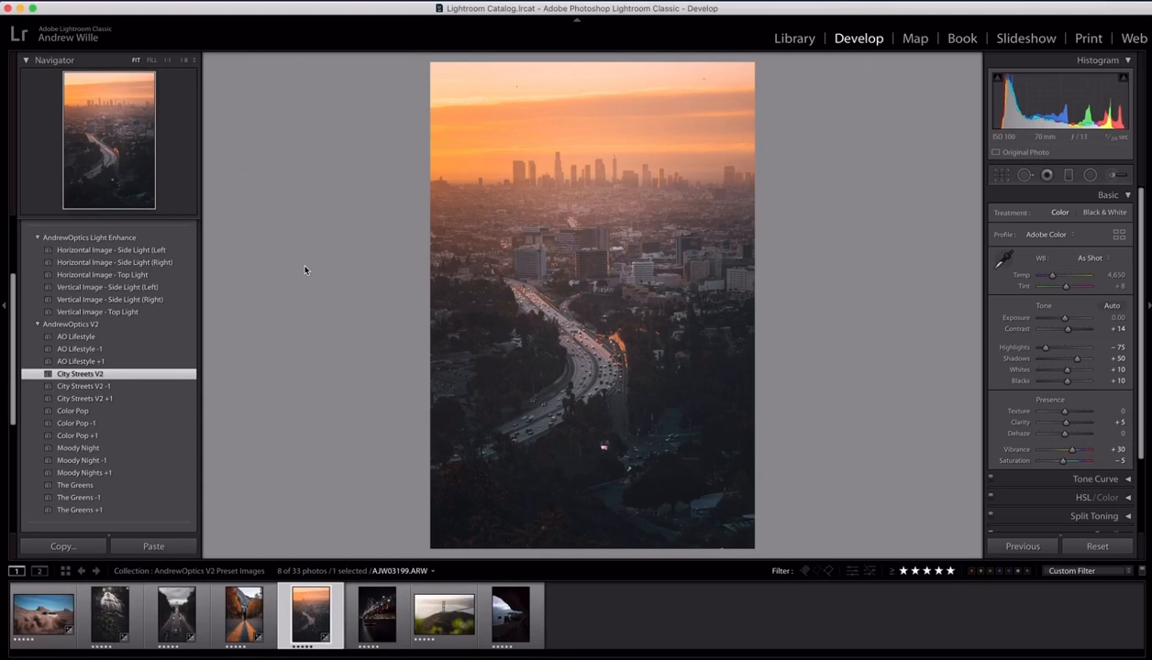
mouse_move(392, 247)
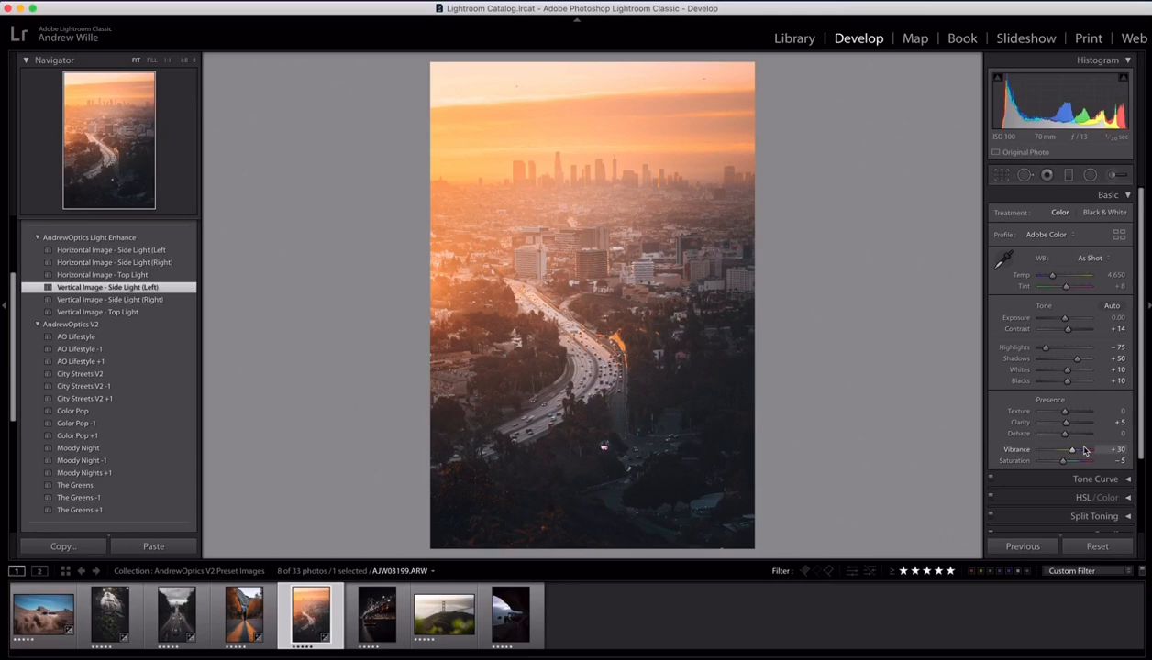
mouse_move(463, 246)
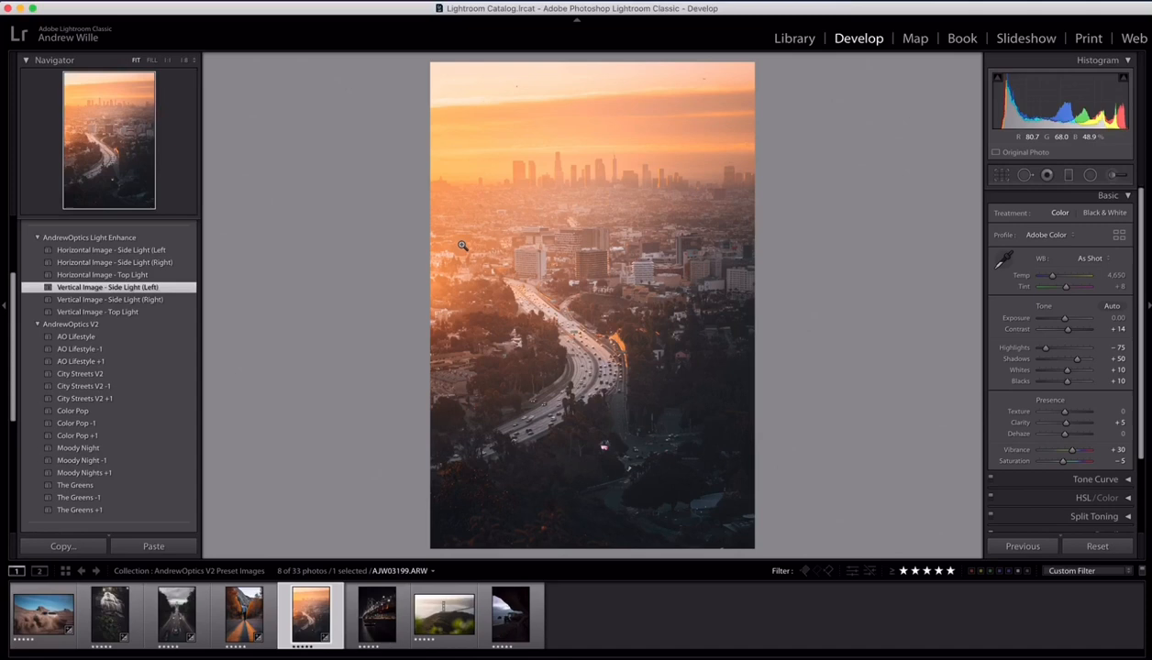
mouse_move(431, 422)
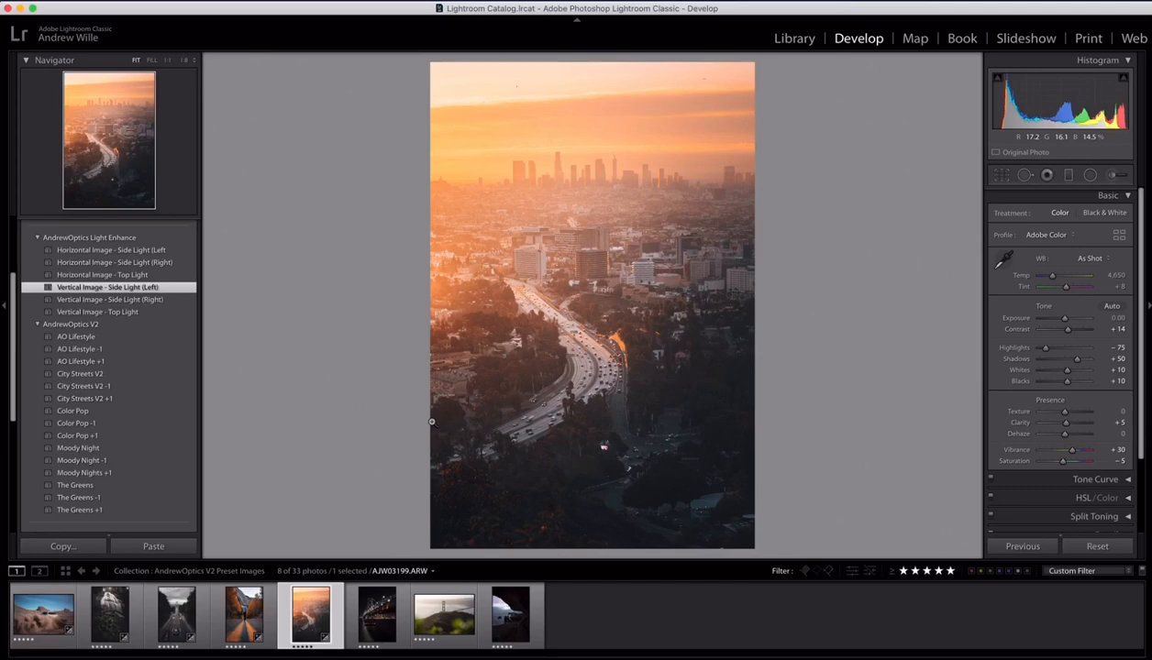
click(376, 615)
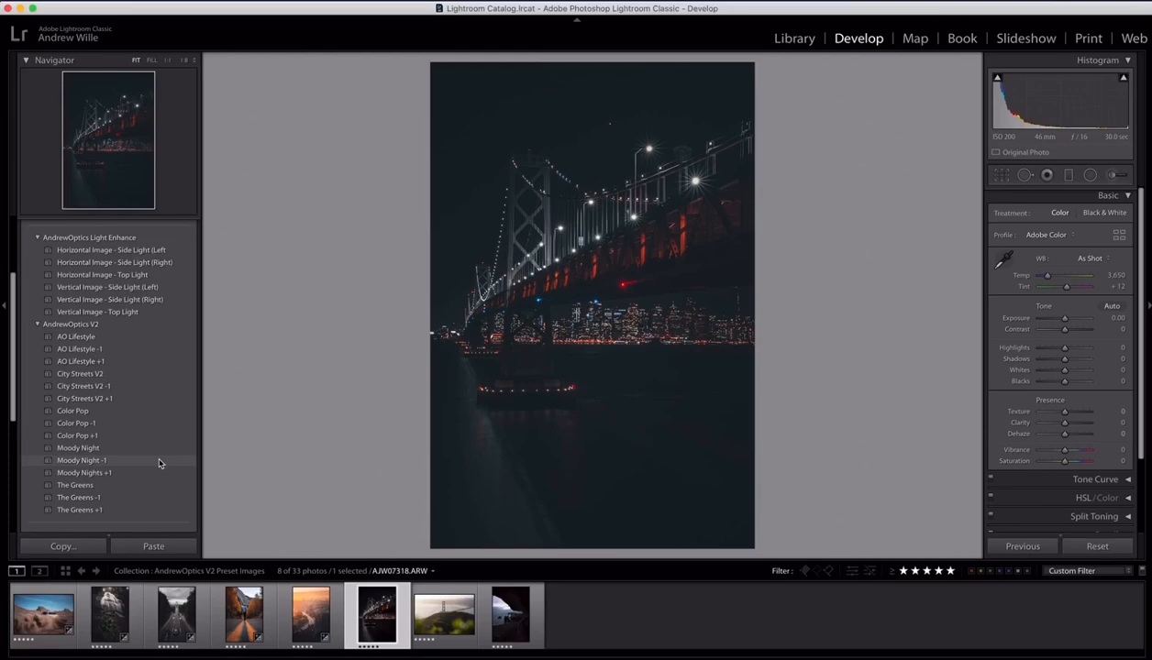
Step: Apply a Moody Night preset to the bridge photo and cool Temp to about 3,032
click(83, 472)
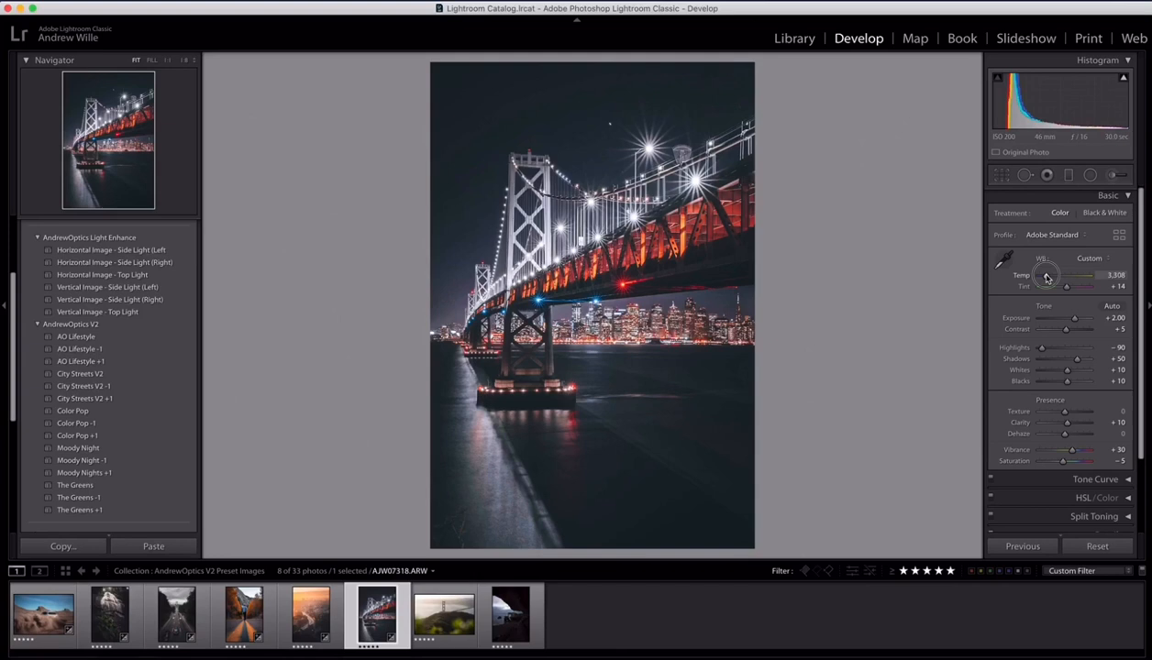
drag(1068, 275, 1046, 275)
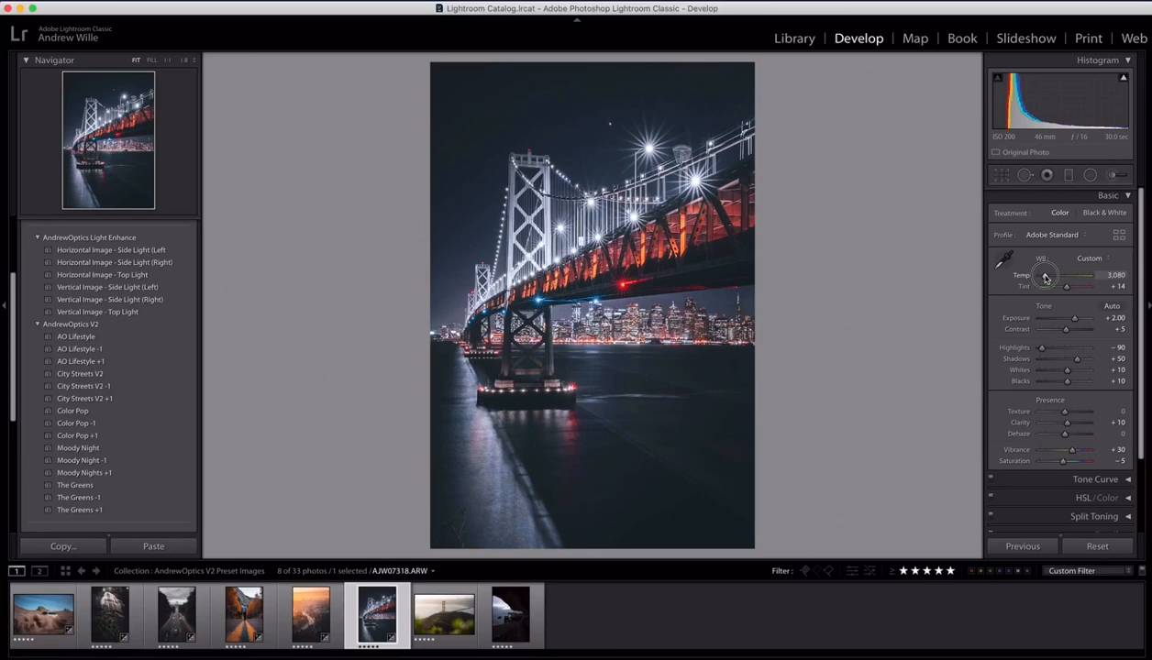
drag(1066, 275, 1055, 275)
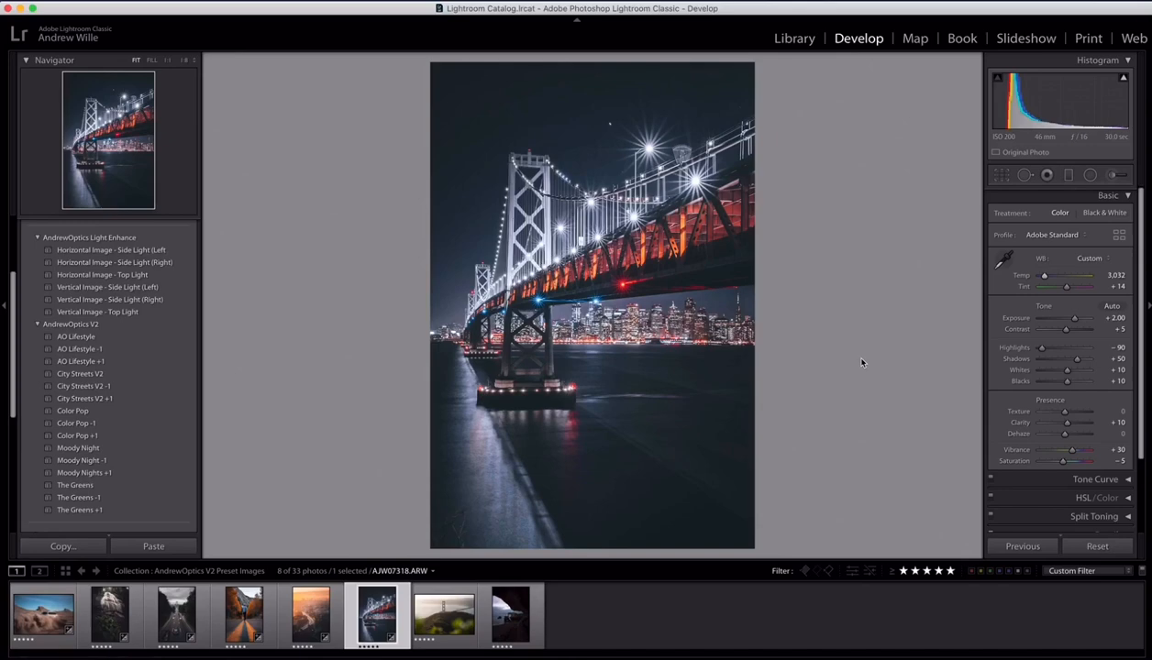
click(443, 614)
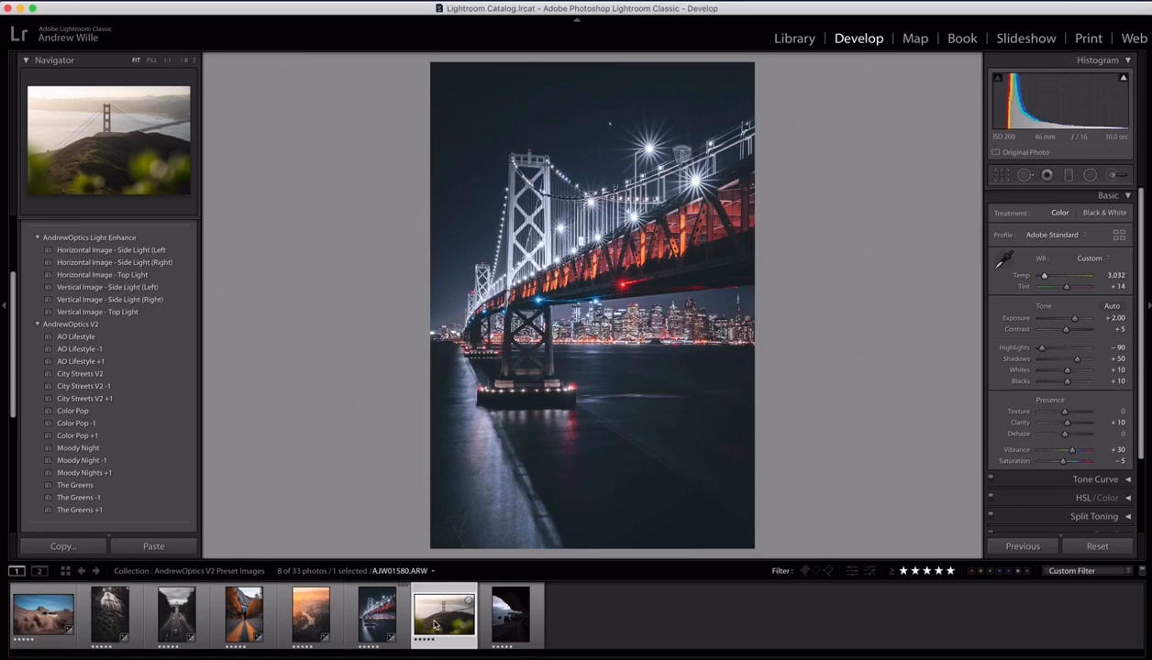
Step: Apply AO Lifestyle to the Golden Gate photo, then reopen the night bridge photo
click(443, 614)
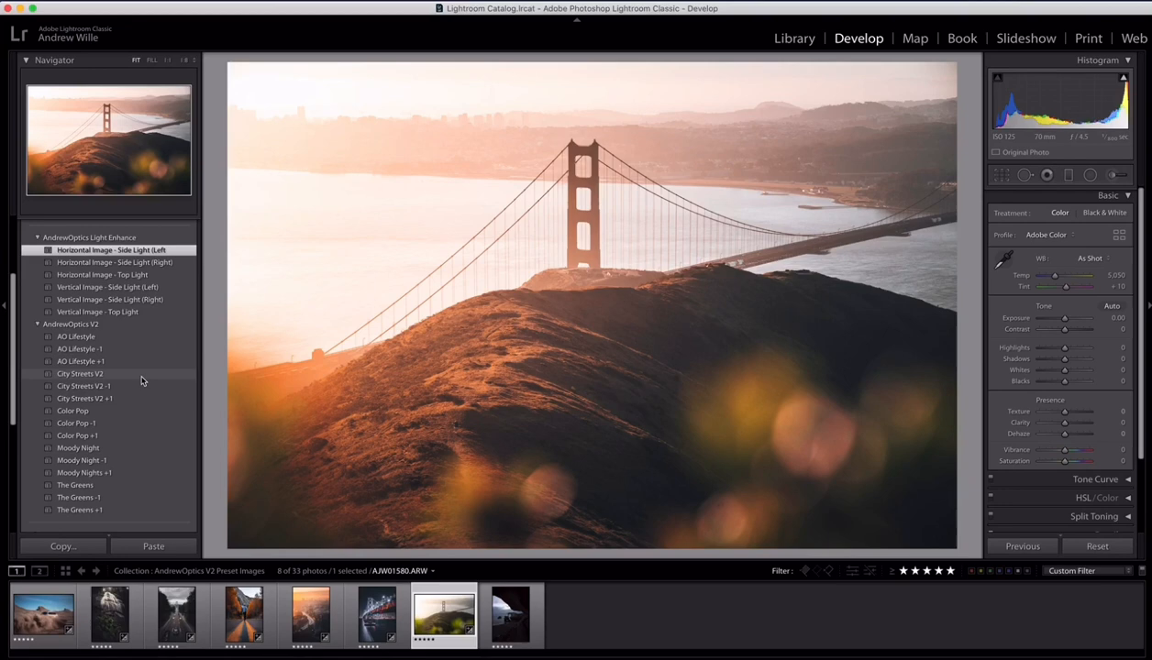
click(76, 336)
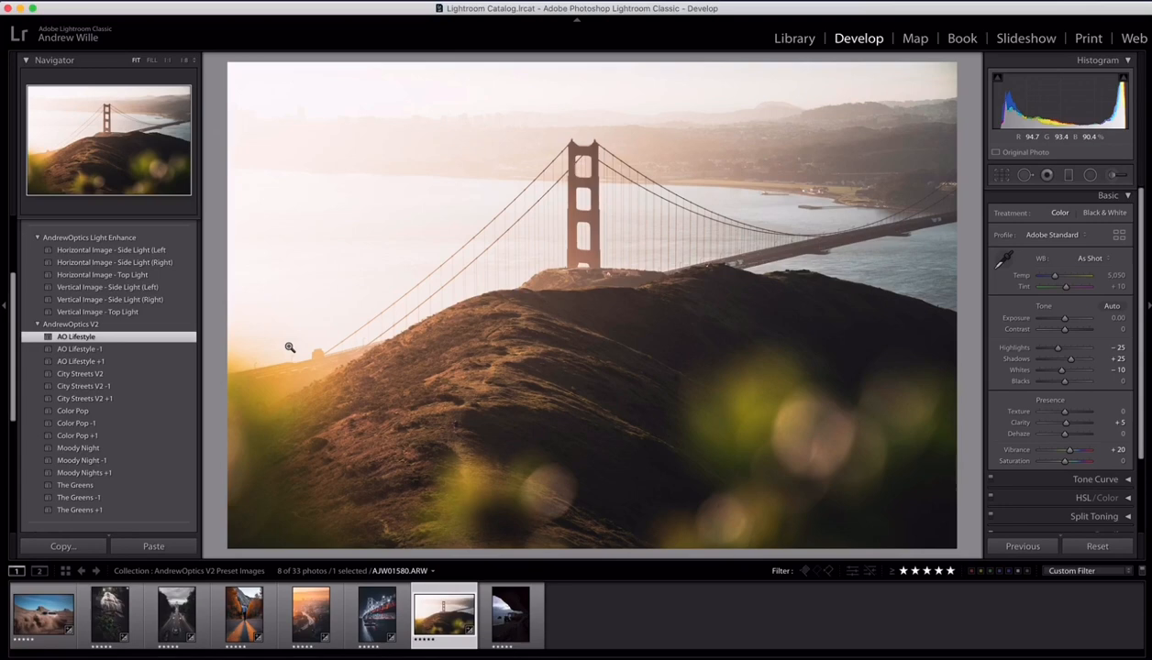
click(509, 614)
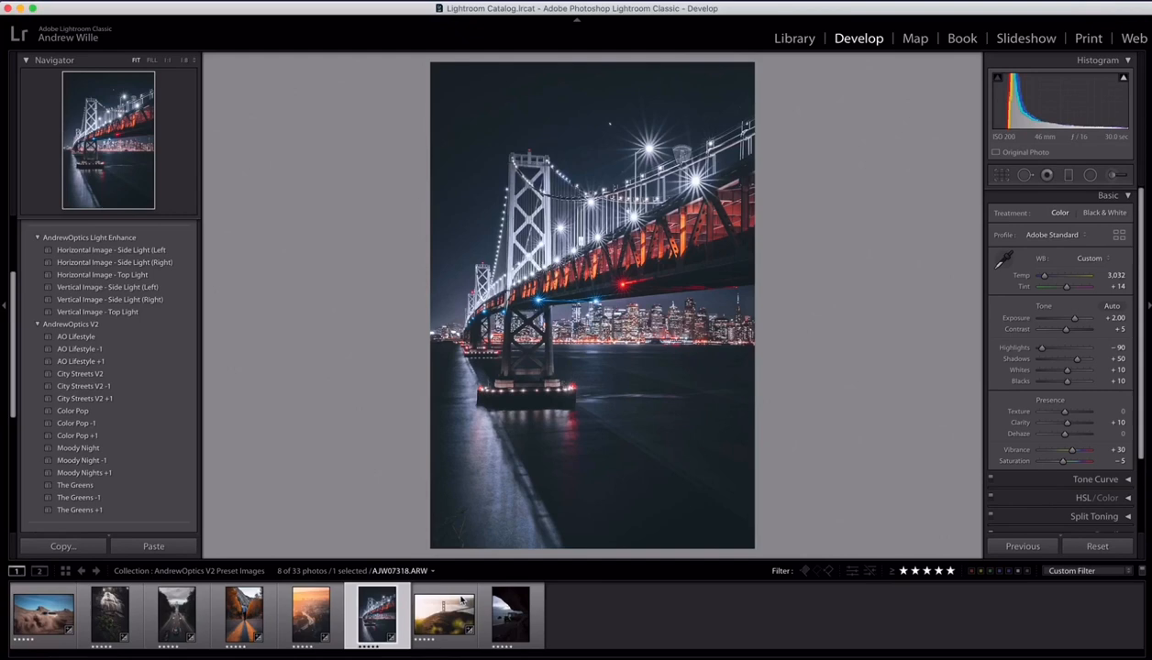
Step: Open the sea cave arch photo from the filmstrip
click(510, 614)
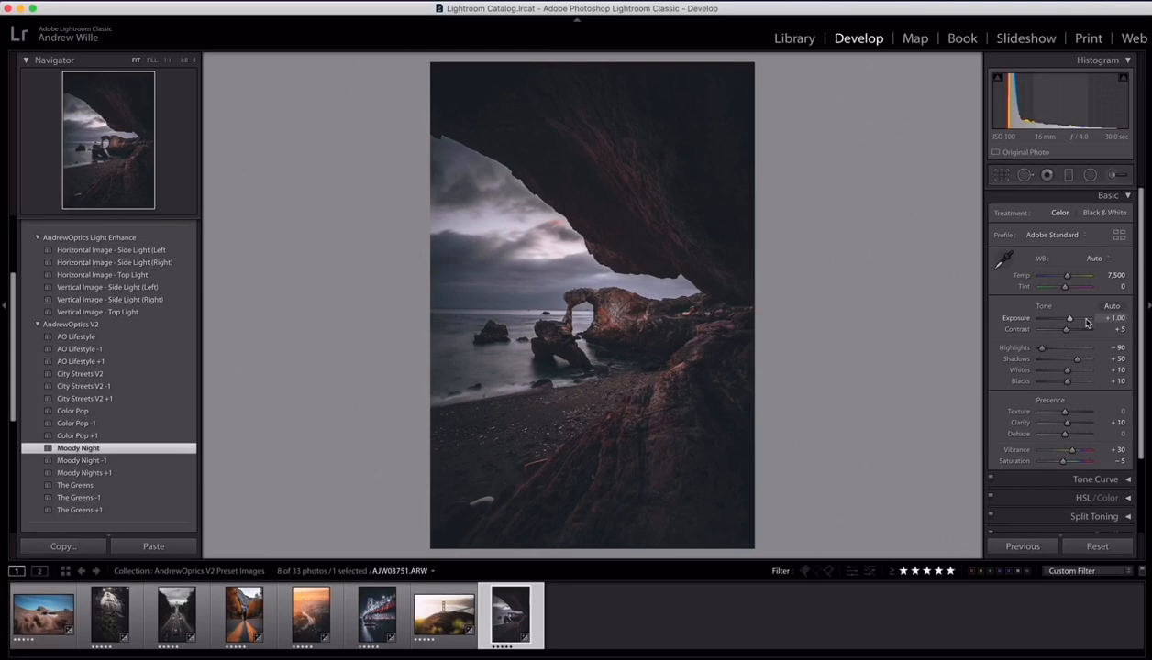